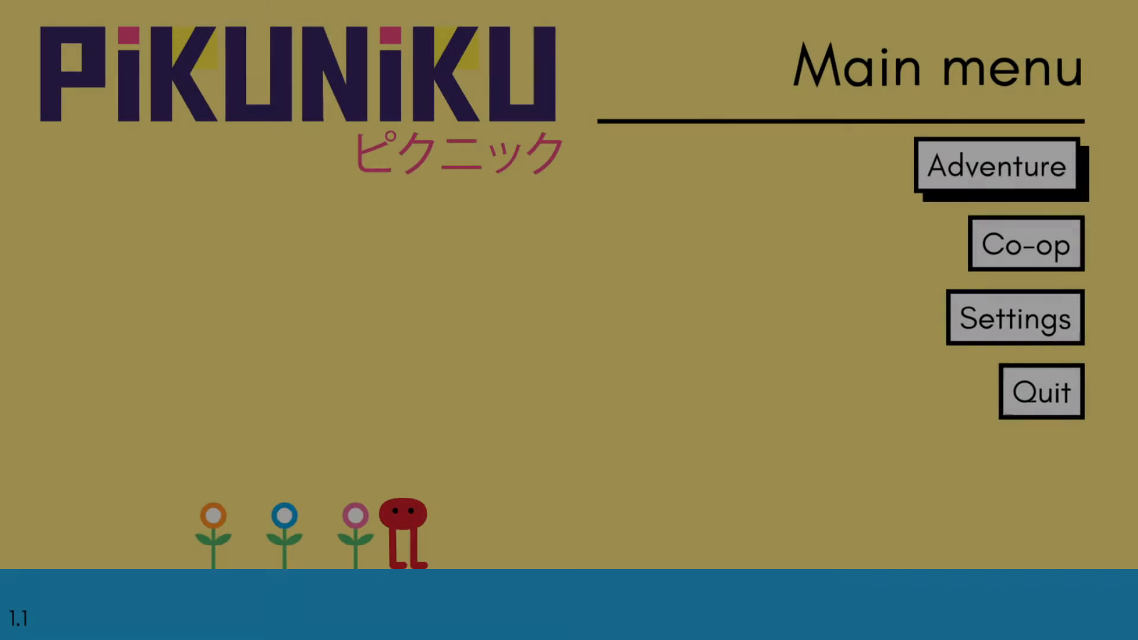
click(995, 165)
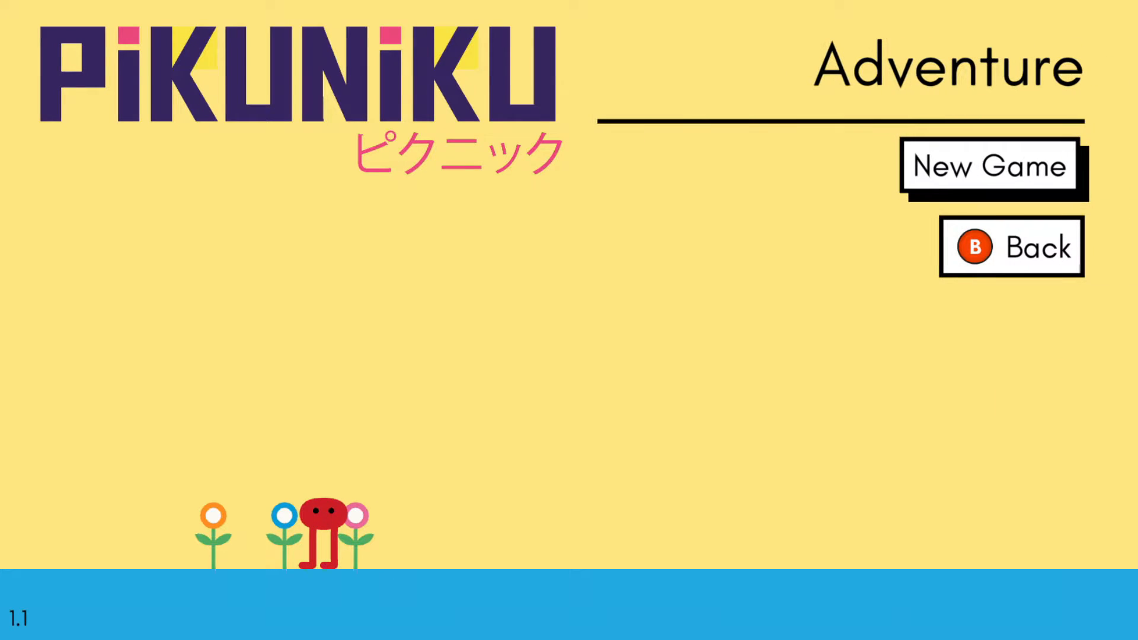
click(989, 166)
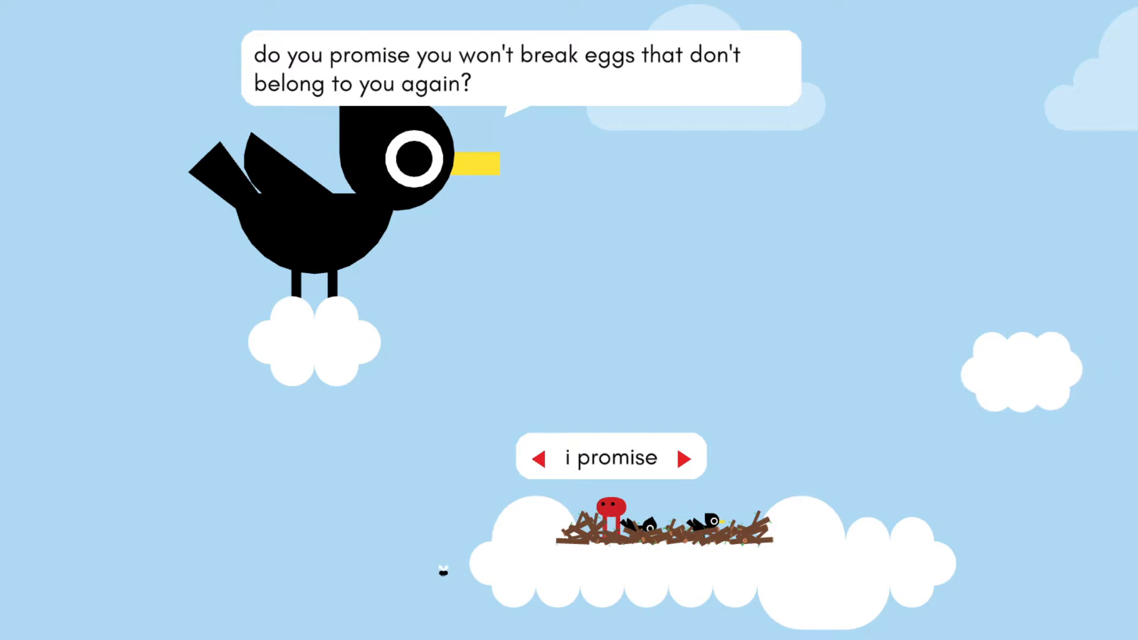
click(610, 457)
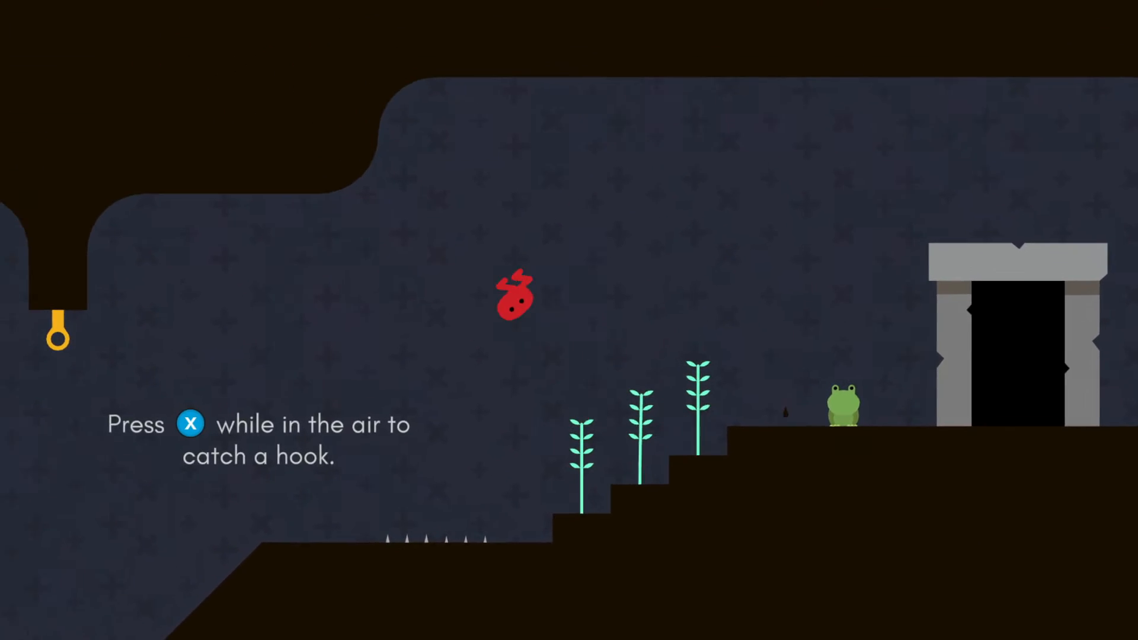
key(x)
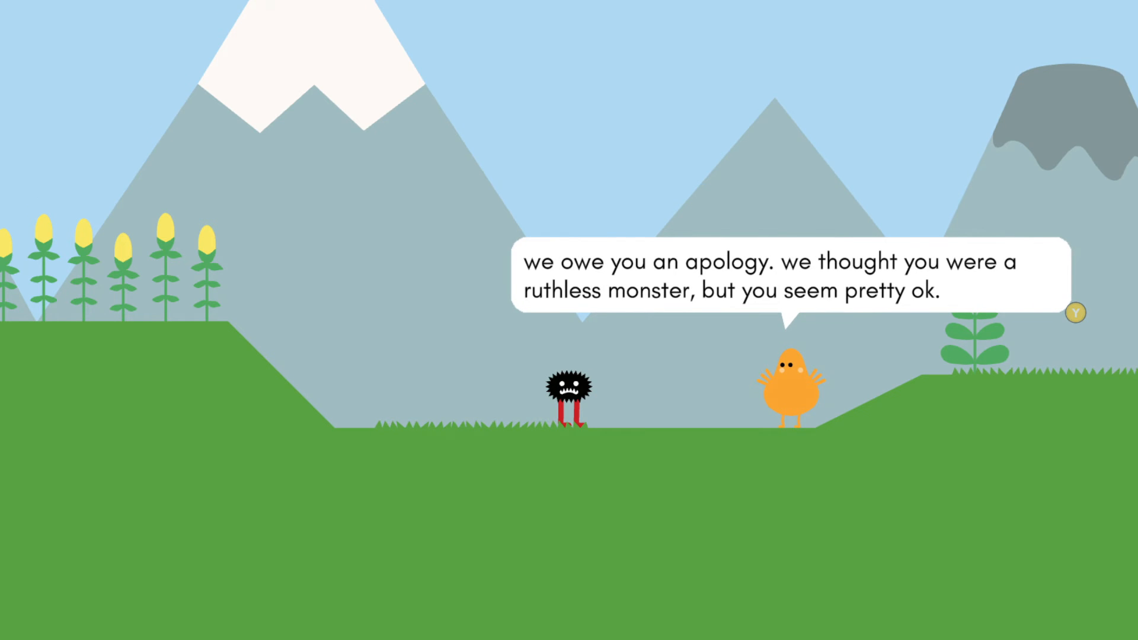
click(1077, 313)
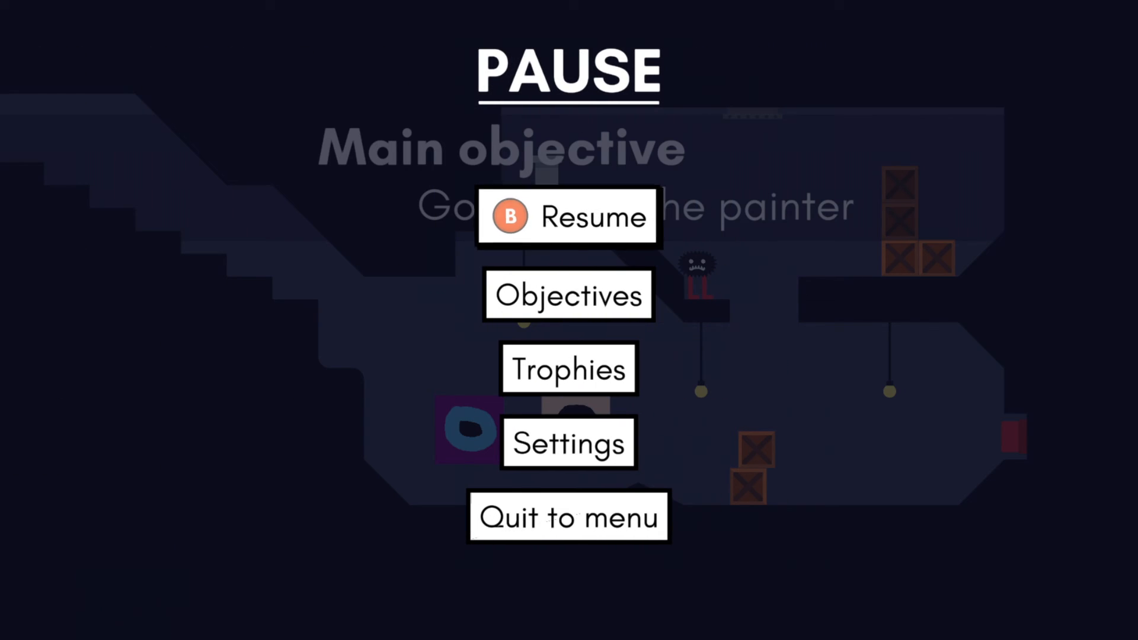
click(568, 216)
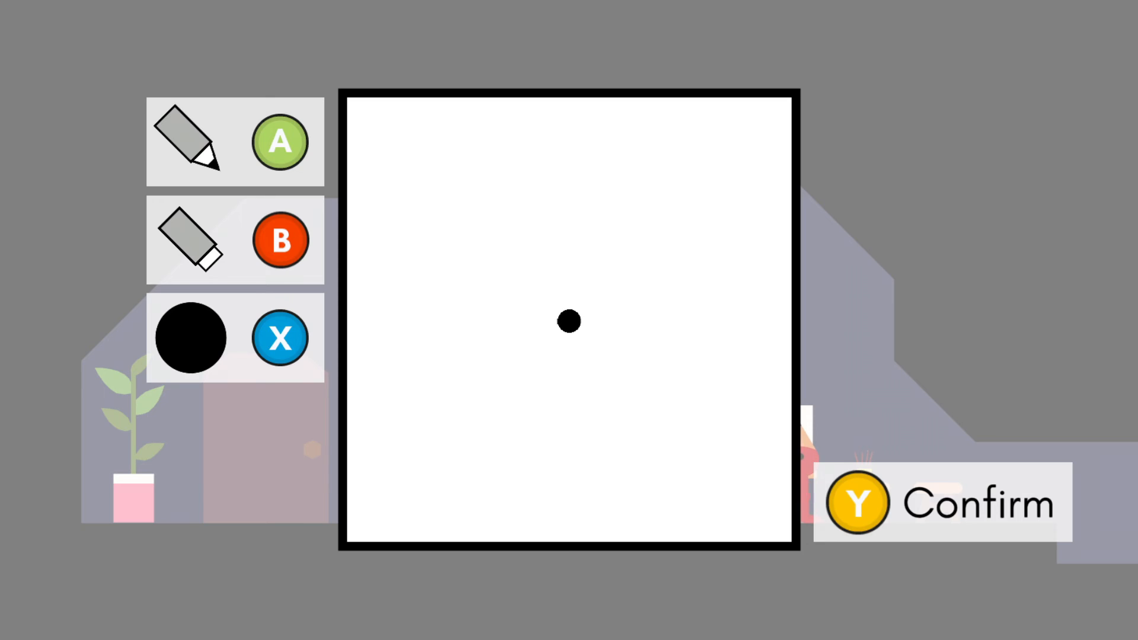
drag(567, 321, 521, 278)
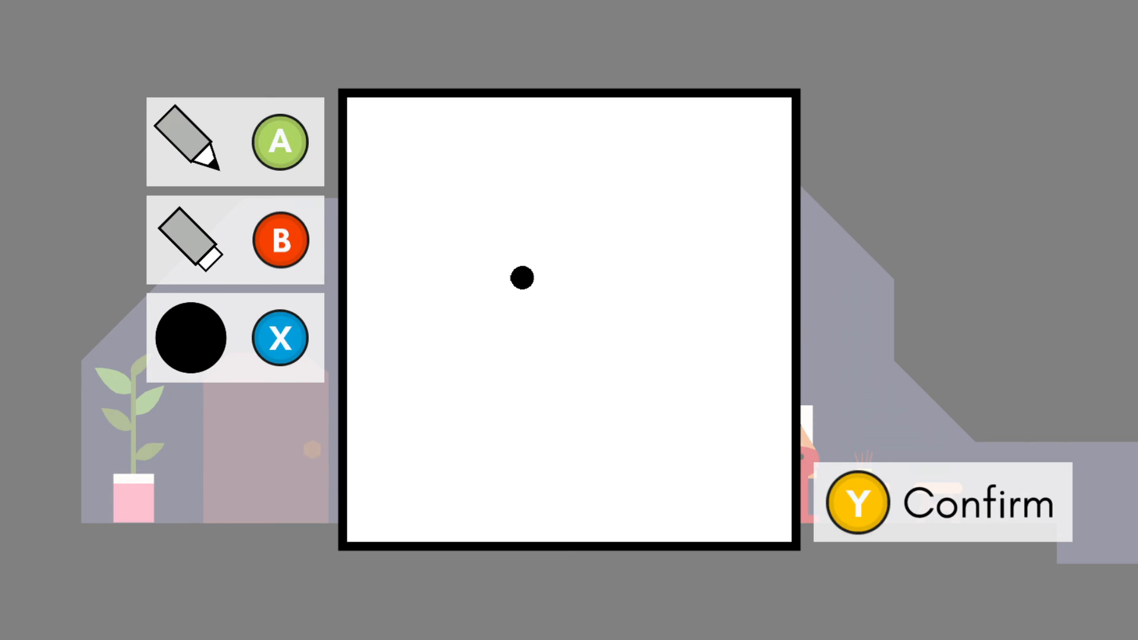